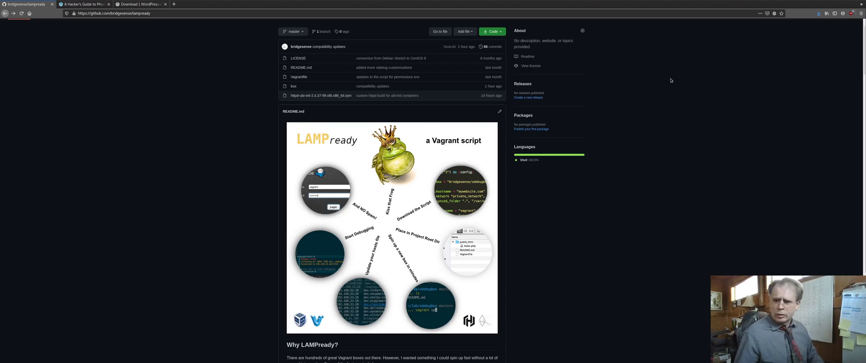
pyautogui.moveTo(302, 73)
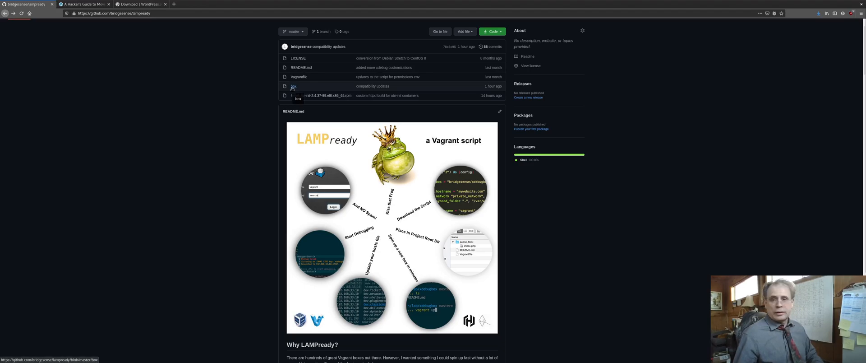
# Open the box script file from the lampready repository file list
pyautogui.click(293, 86)
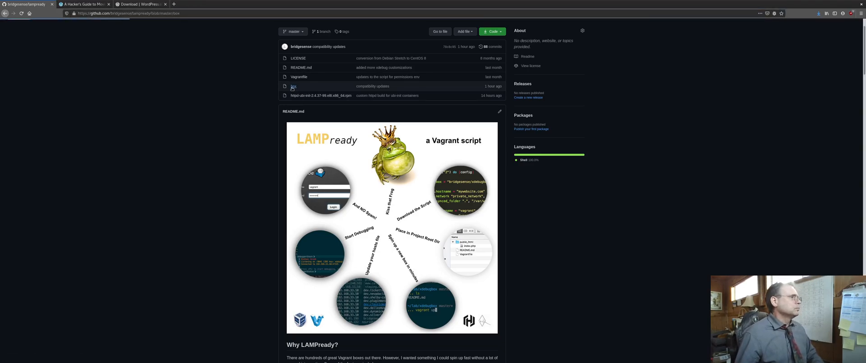
pyautogui.click(293, 86)
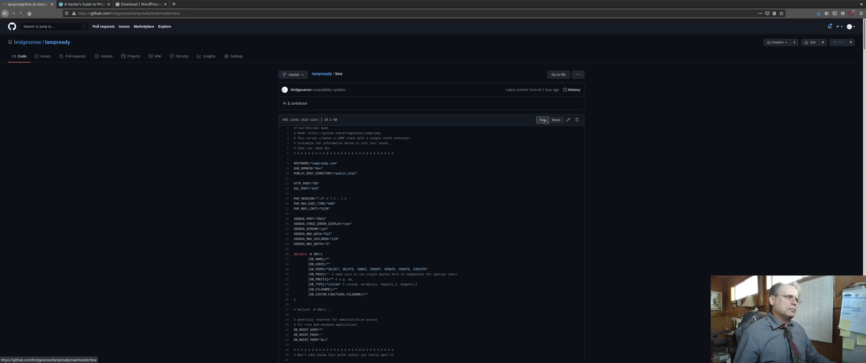
# View the box script as raw plain text via the Raw button
pyautogui.click(543, 120)
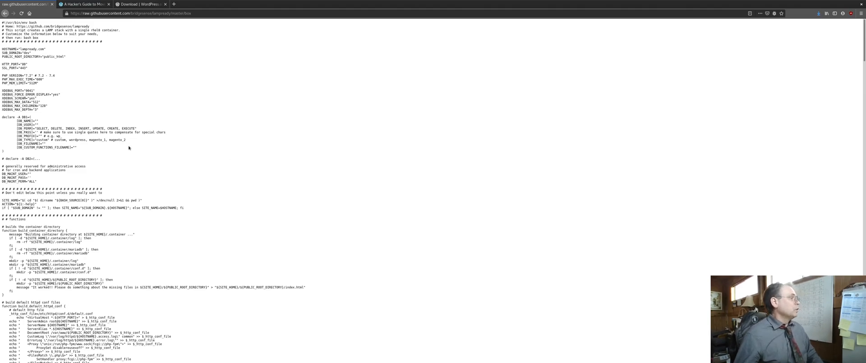
pyautogui.moveTo(45, 59)
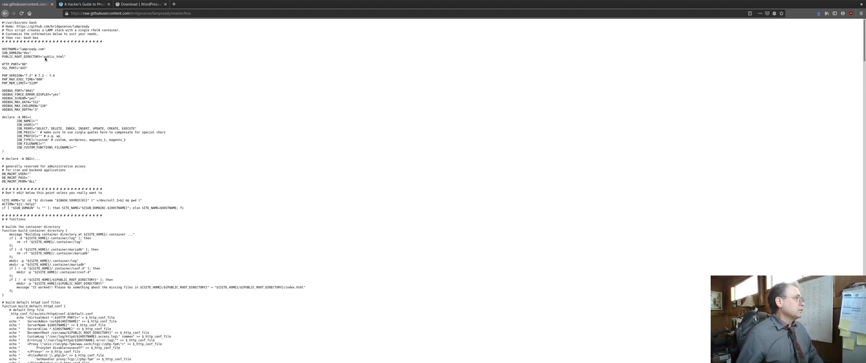
pyautogui.moveTo(65, 65)
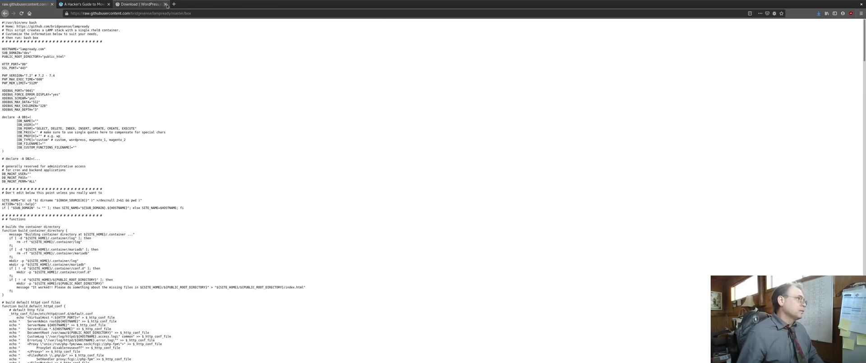
# Switch to the containers article tab, skim down through it and return to the top
pyautogui.click(83, 4)
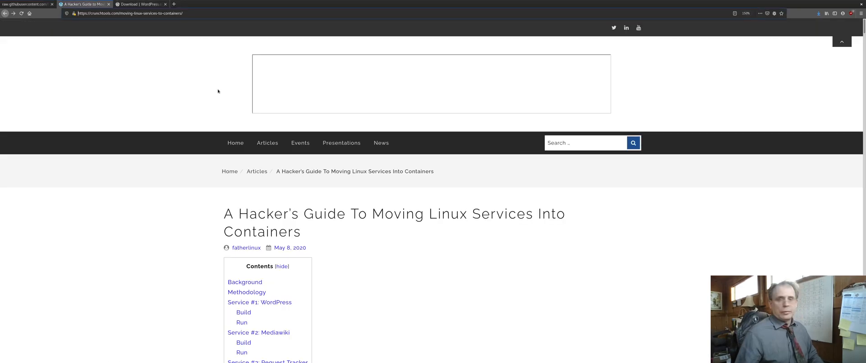
pyautogui.moveTo(213, 99)
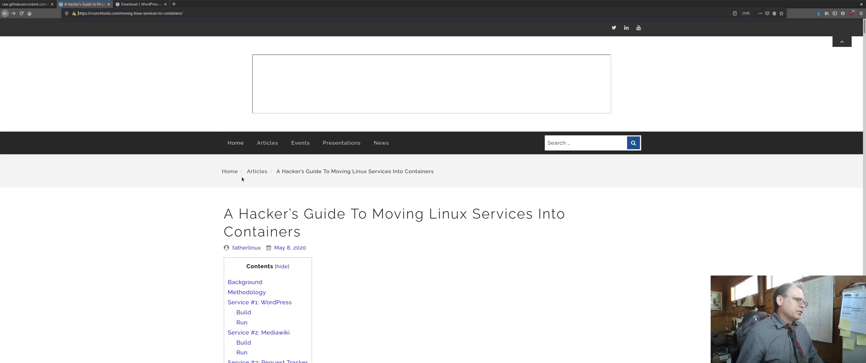
pyautogui.scroll(-3)
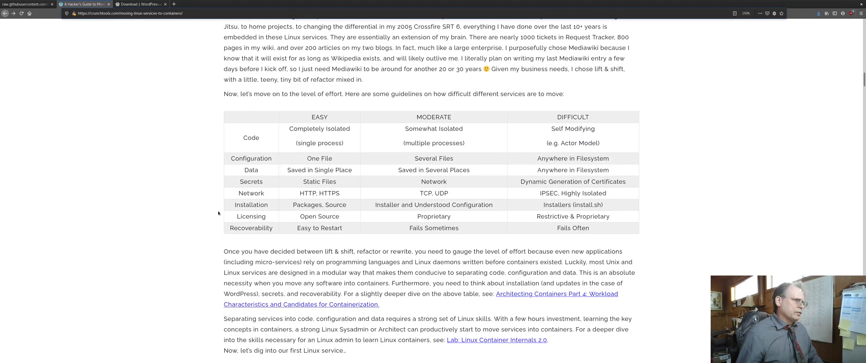
pyautogui.scroll(-3)
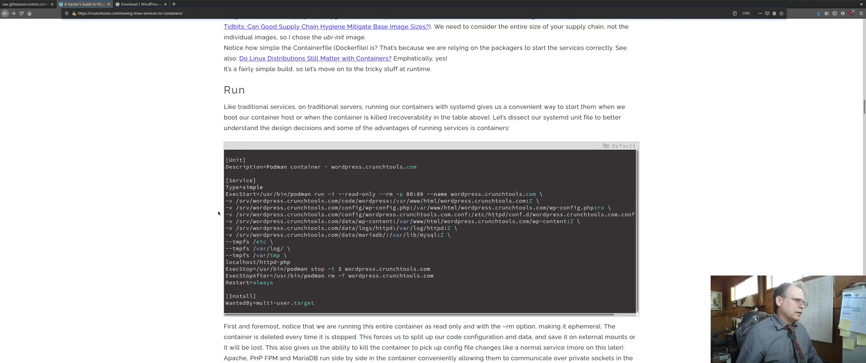
pyautogui.scroll(-3)
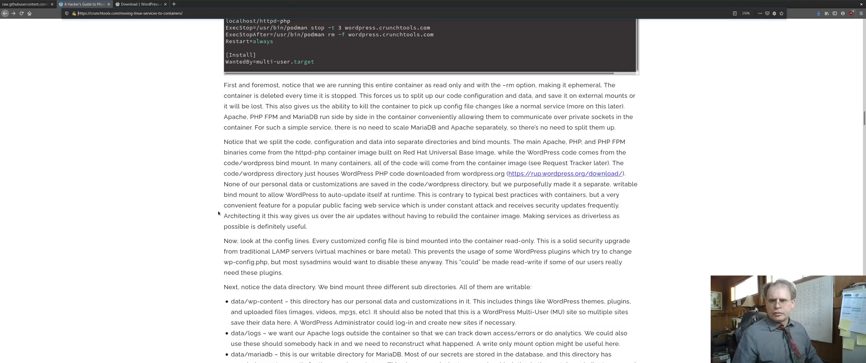
pyautogui.scroll(3)
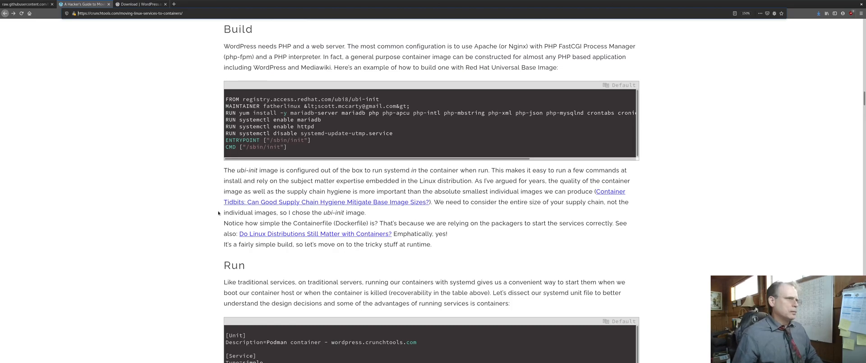
pyautogui.scroll(3)
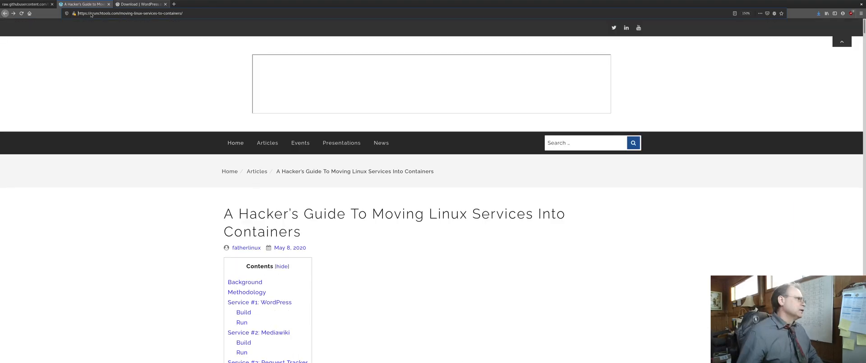
# Download WordPress 5.6 from WordPress.org and close the 'Hooray!' popup
pyautogui.click(139, 3)
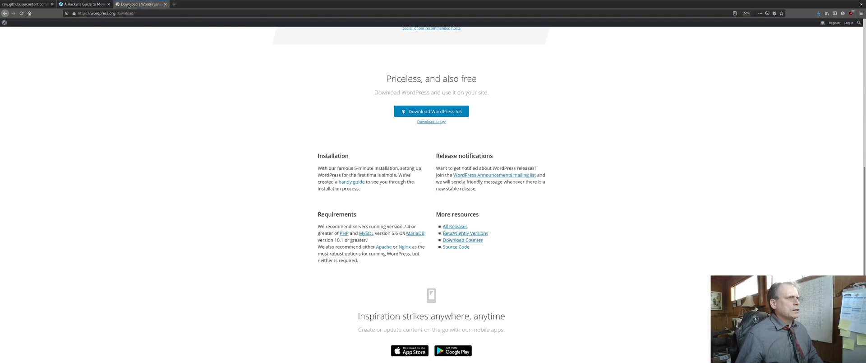
pyautogui.click(431, 111)
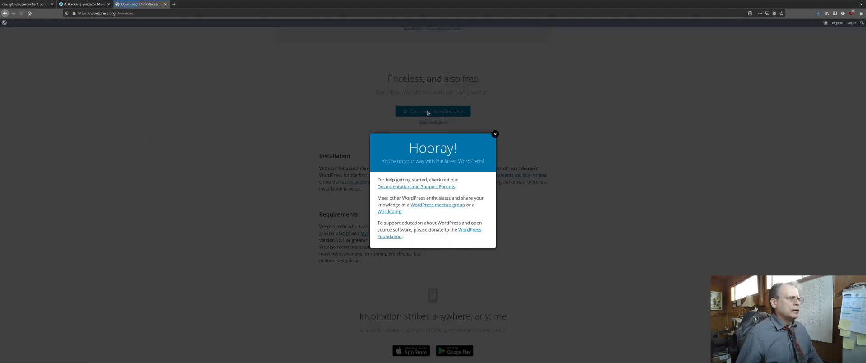
pyautogui.click(432, 112)
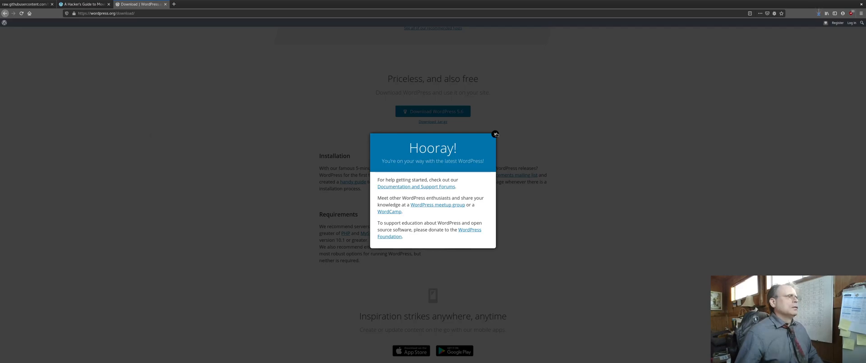
pyautogui.click(496, 134)
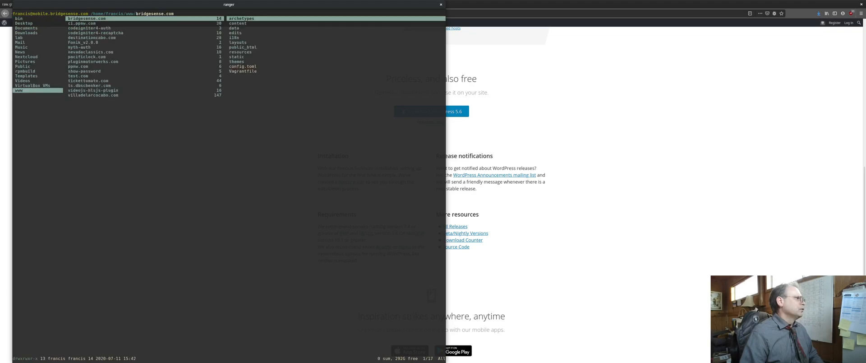
# Make a new lampready.com folder in www using ranger's :mkdir command
pyautogui.write(':mkdir')
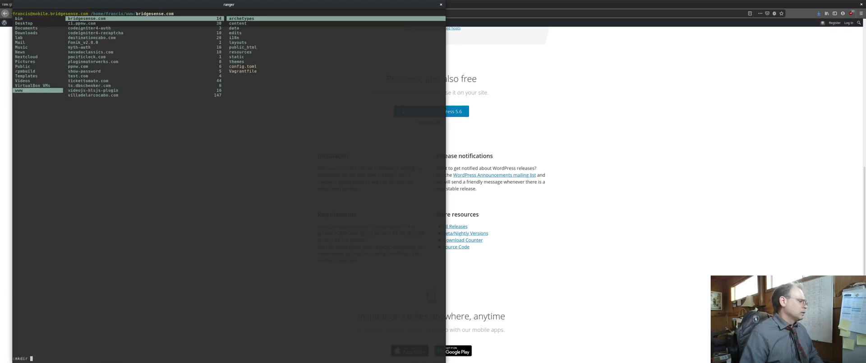
pyautogui.write('lampready.com')
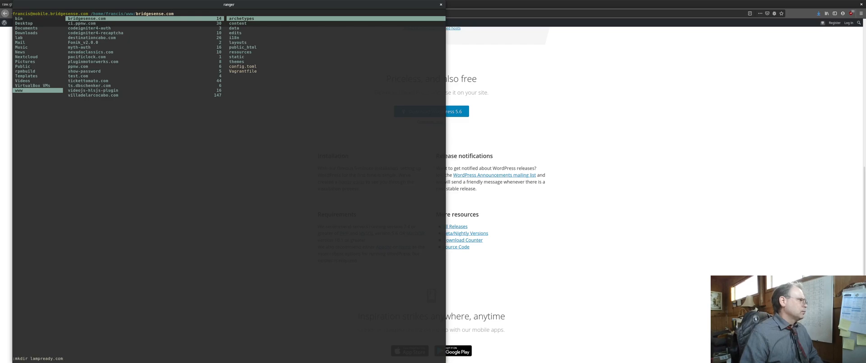
pyautogui.press('Enter')
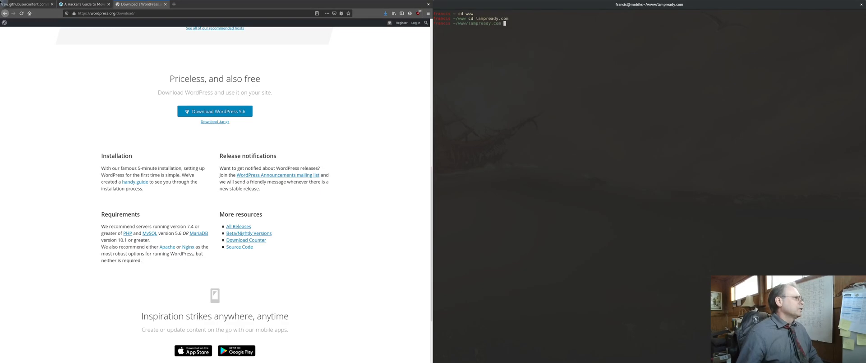
# Bring the raw lampready box script tab back beside the Terminal
pyautogui.click(28, 3)
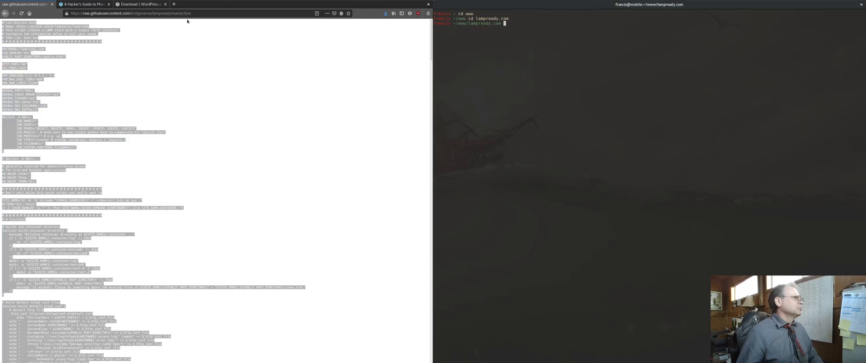
# Select the raw box script's URL in the address bar for copying
pyautogui.click(166, 13)
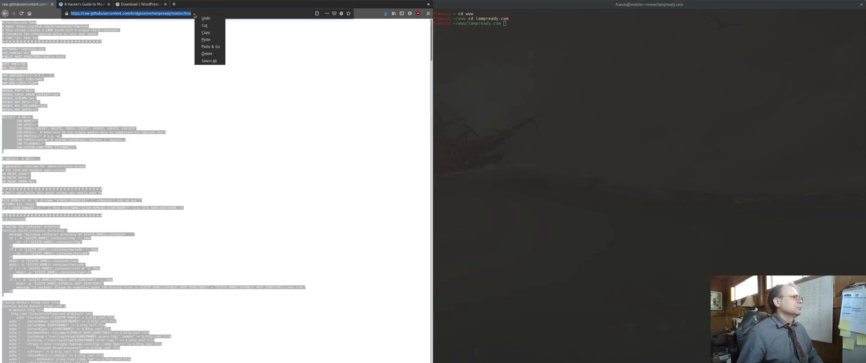
pyautogui.moveTo(208, 32)
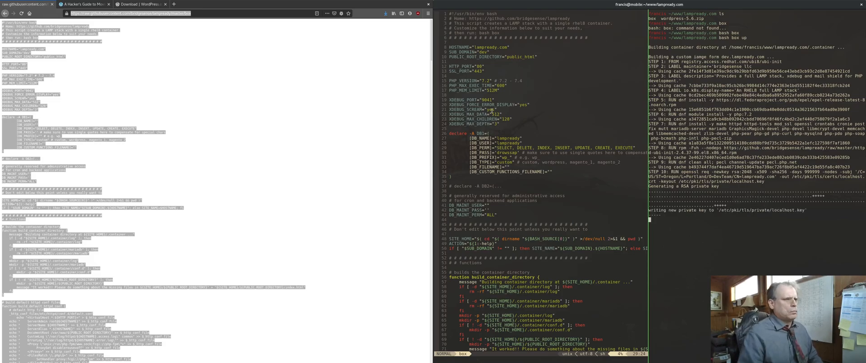
# Scroll through the box script while the podman image build runs
pyautogui.scroll(-3)
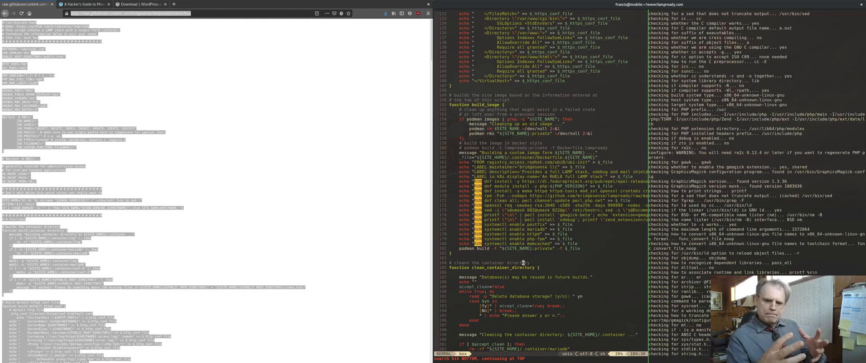
pyautogui.scroll(-3)
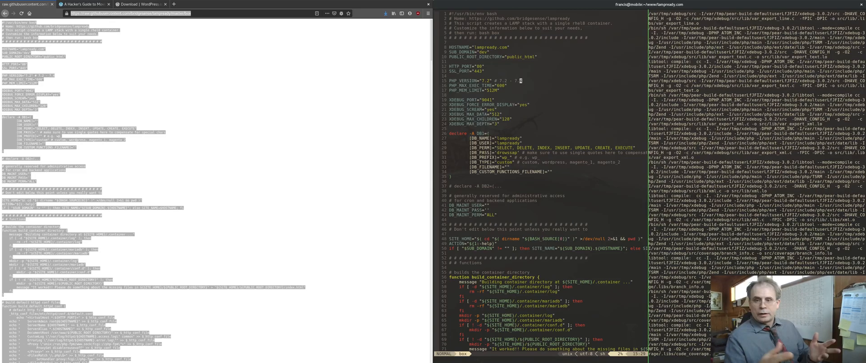
# Scroll the box script in Vim to review its hostname, PHP and database settings
pyautogui.scroll(-3)
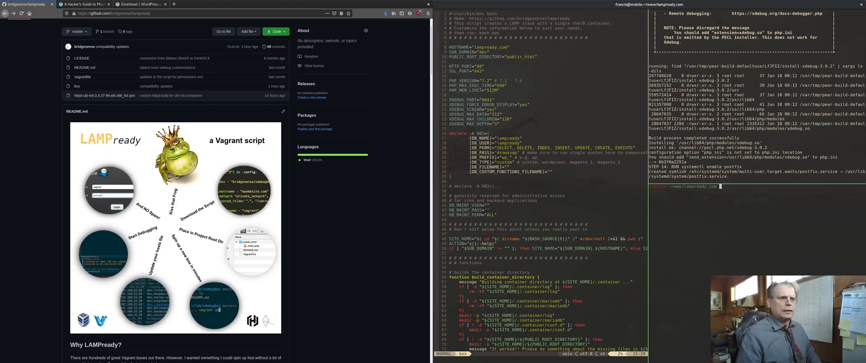
# List the lampready.com folder contents with ls -l before importing databases
pyautogui.write('ls -la')
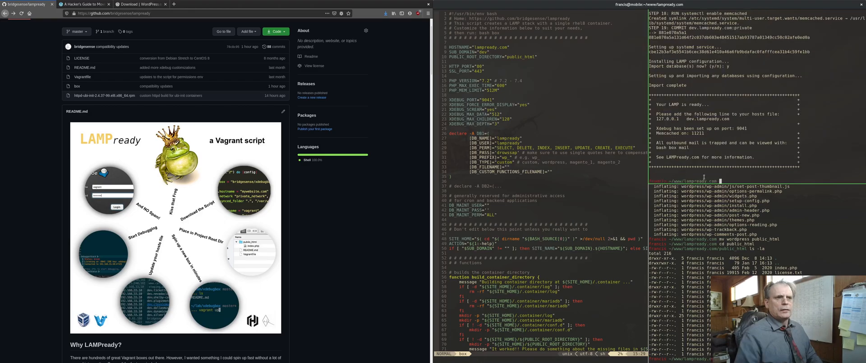
# Return to the home directory with cd after listing the unpacked WordPress files in public_html
pyautogui.write('cd .container')
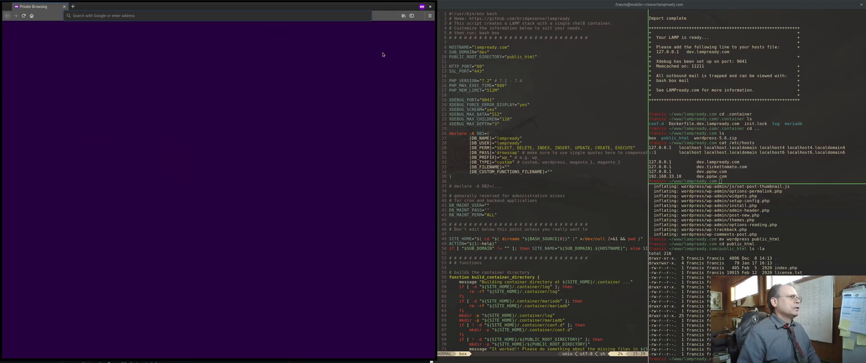
# Enter a root shell in the lampready container and move to its /var/www web directory
pyautogui.write('h')
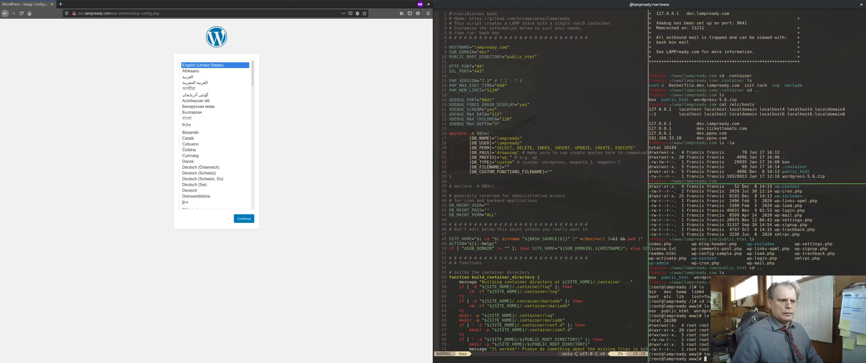
# List /var/www, then keep English (United States) and continue past the WordPress language screen
pyautogui.write('ls')
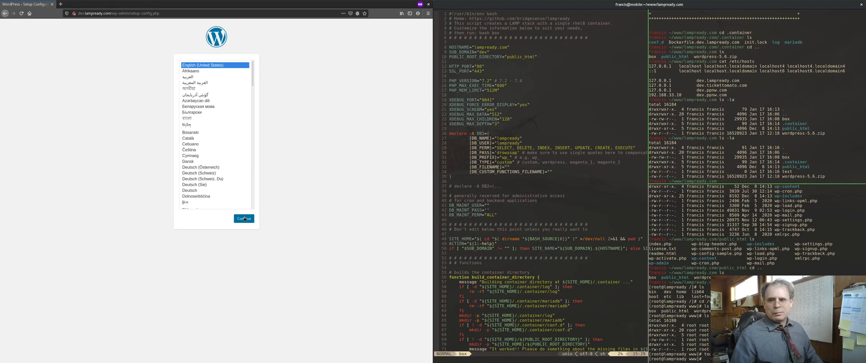
pyautogui.click(244, 219)
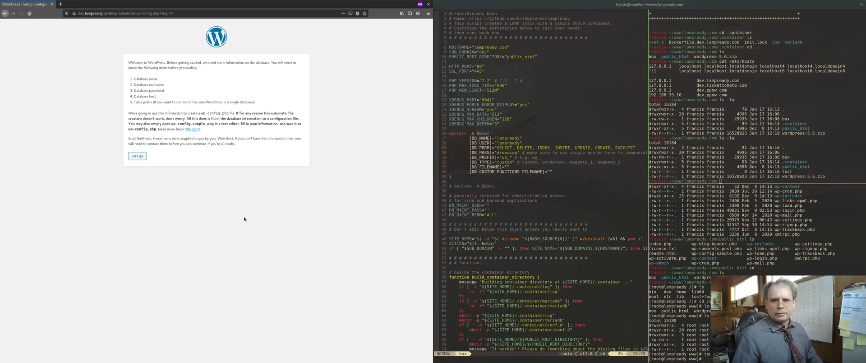
# Submit the lampready database name, user, password and localhost host to reach the install page
pyautogui.click(137, 156)
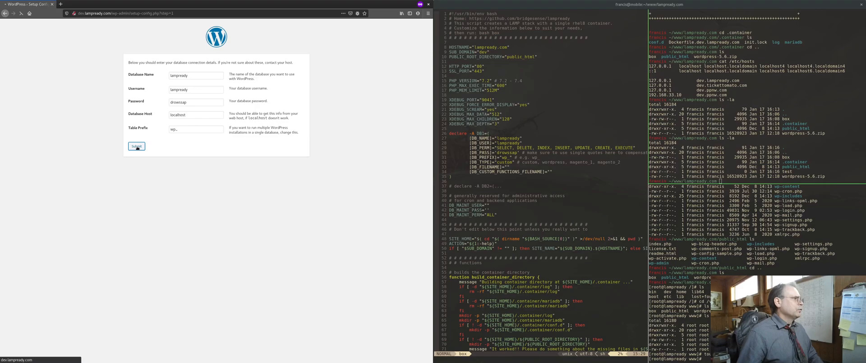
pyautogui.click(136, 146)
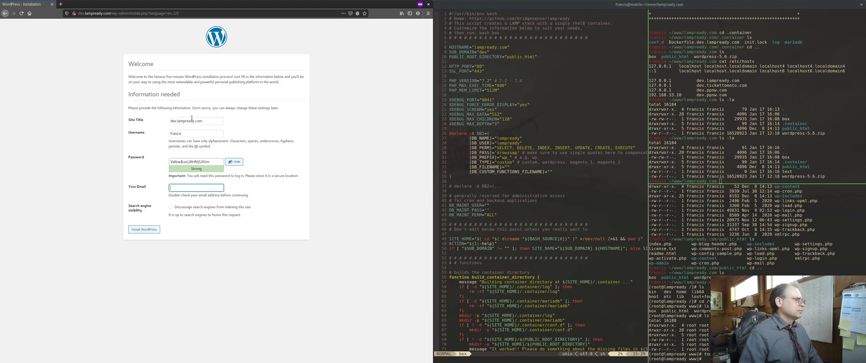
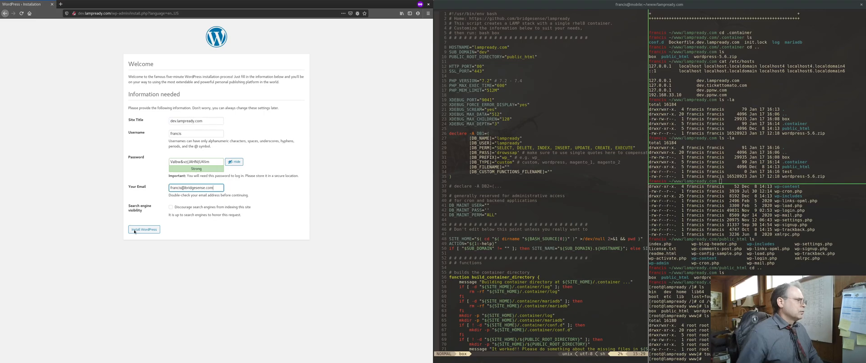
pyautogui.click(143, 229)
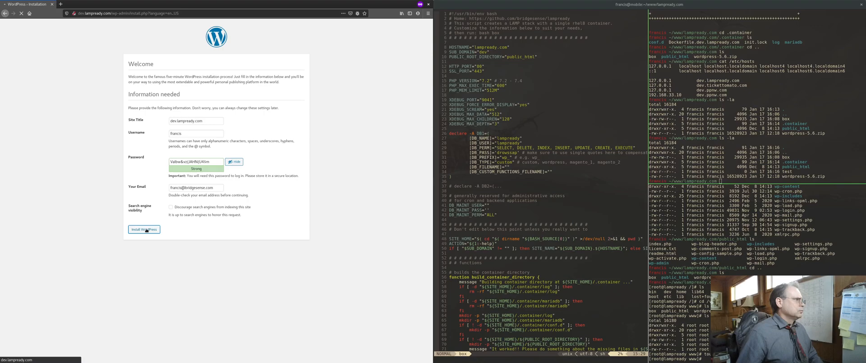
pyautogui.click(144, 229)
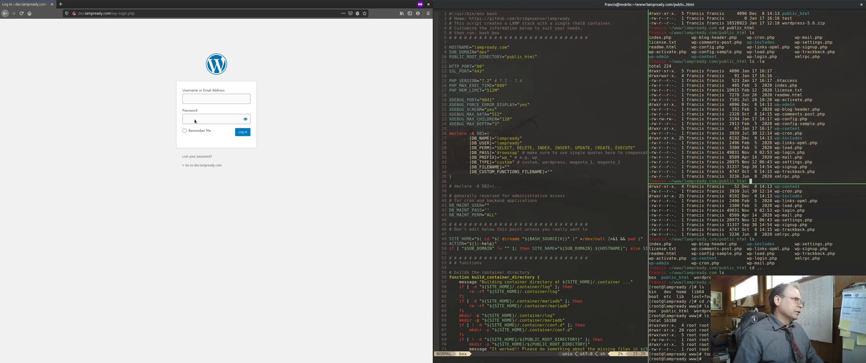
# Use Lost your password? to request a reset email for the admin account
pyautogui.click(197, 156)
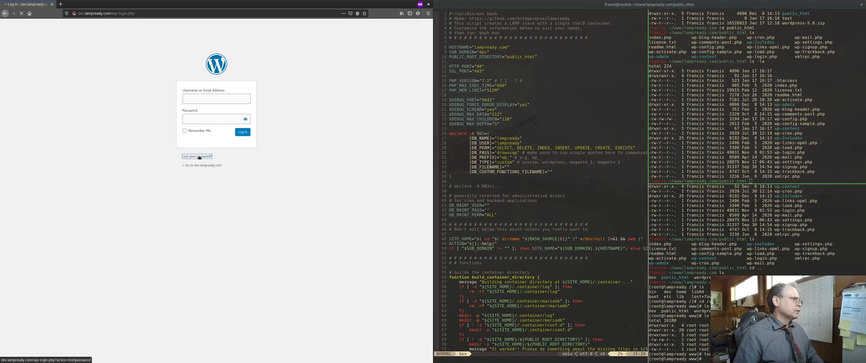
pyautogui.click(197, 156)
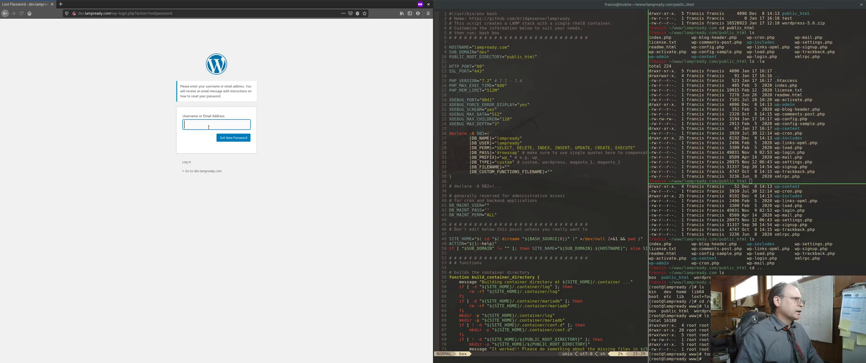
pyautogui.click(233, 137)
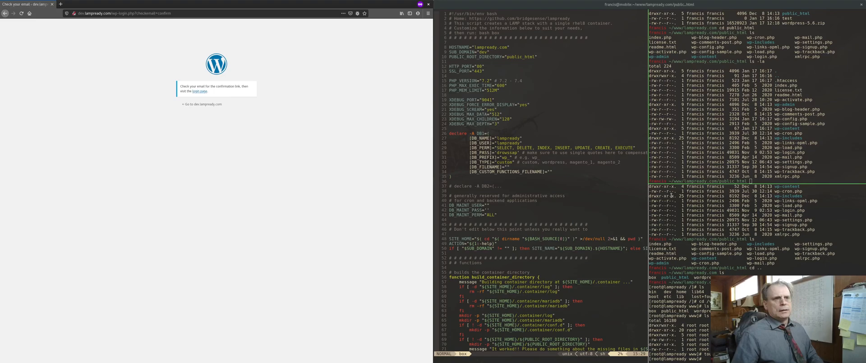